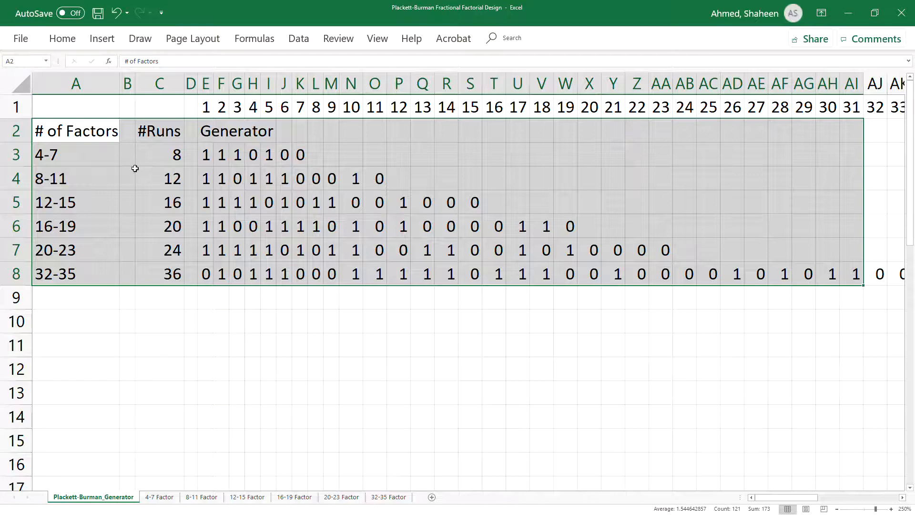
Transpose the copied 4-7 generator row into B2 and fill factor 2 with =B7-style shift formulas
left_click(75, 155)
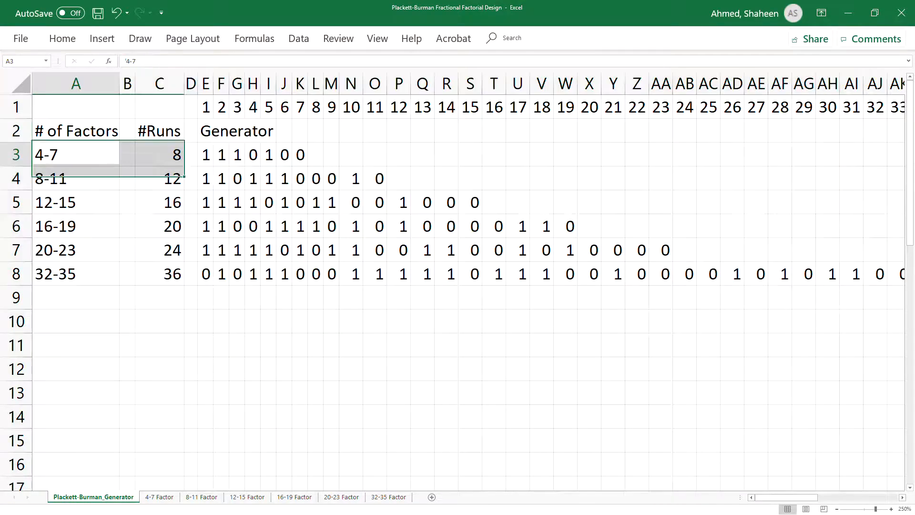
left_click(75, 155)
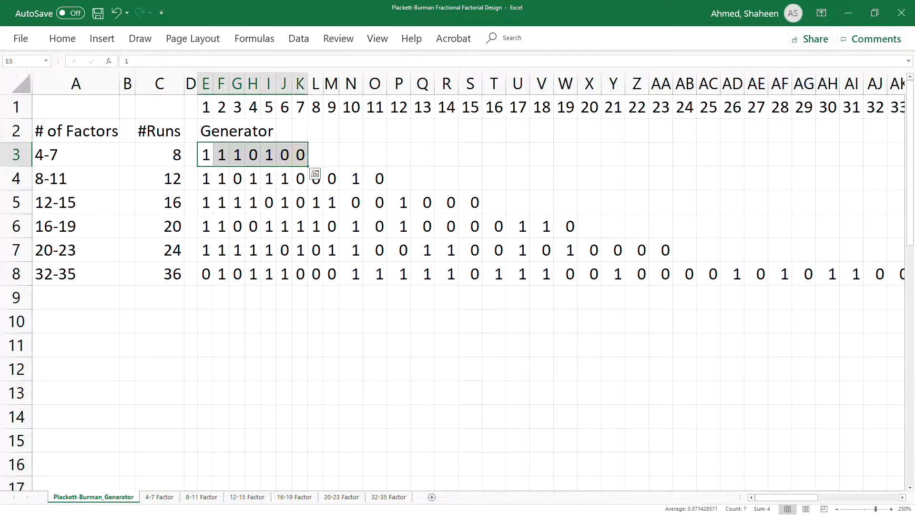
left_click(159, 497)
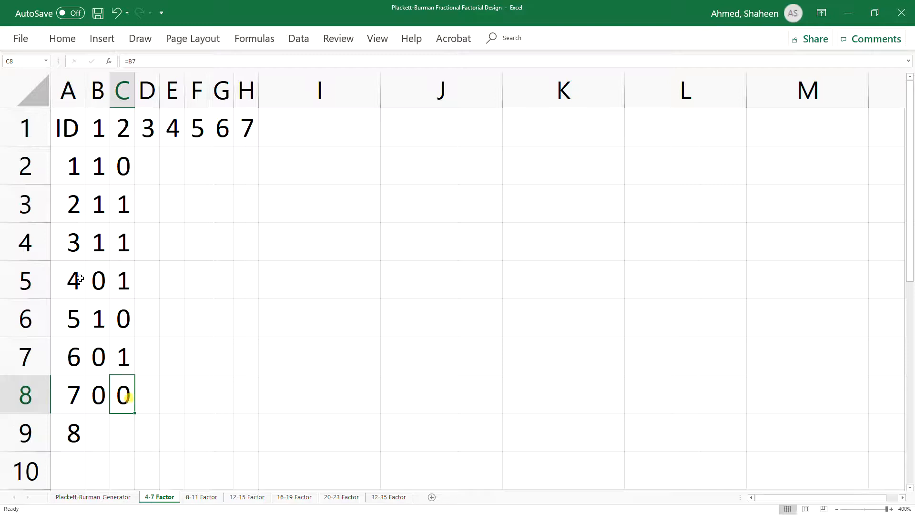
left_click(201, 497)
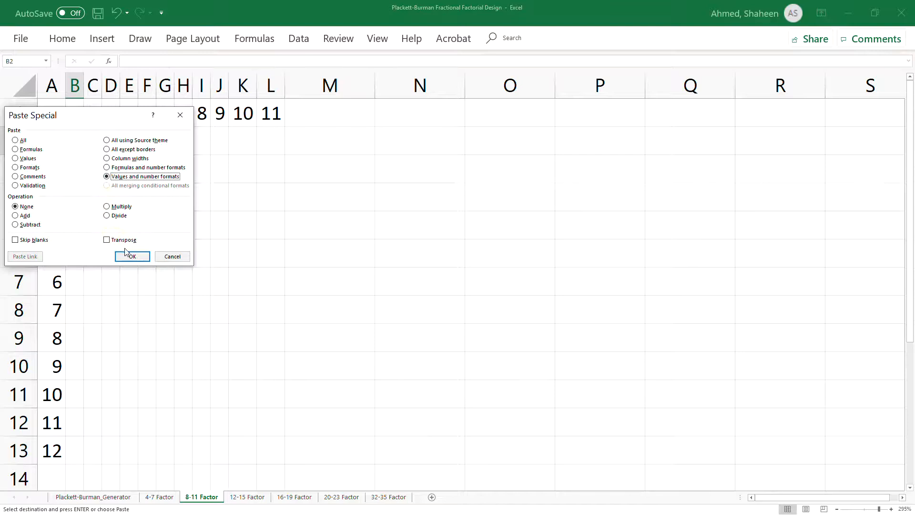
Transpose the 8-11 generator into B2 and fill shift formulas across factor columns C to L
left_click(131, 256)
type("0")
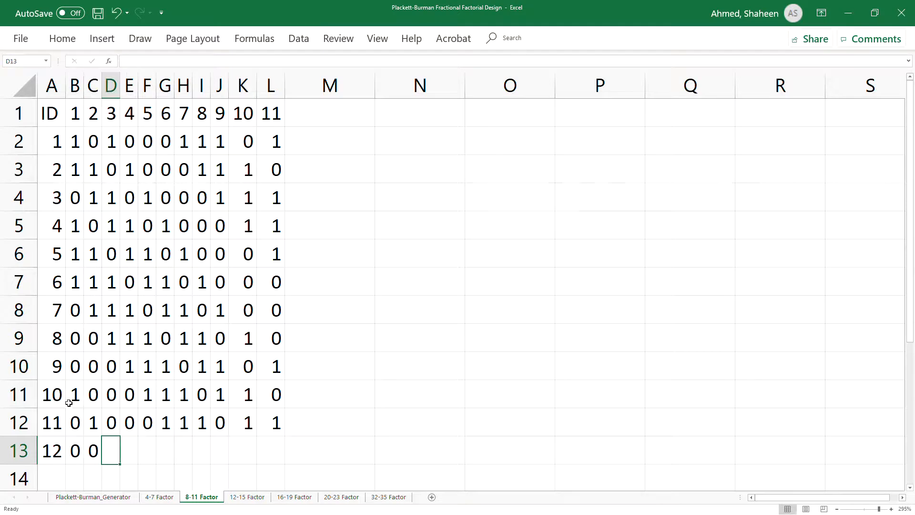
left_click(388, 496)
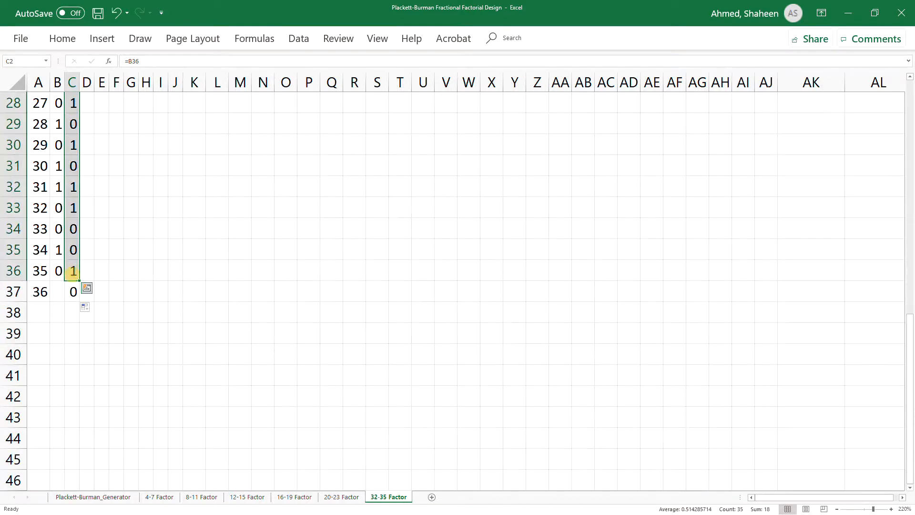